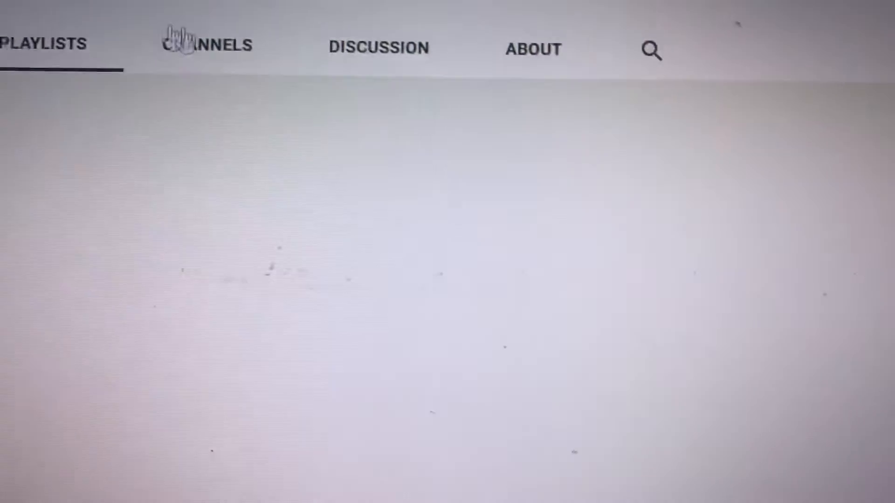
Show the channel's About page with its 'please sub peace' description, Jan 1, 2015 join date and 360 views
{"action": "left_click", "coordinate": [368, 47]}
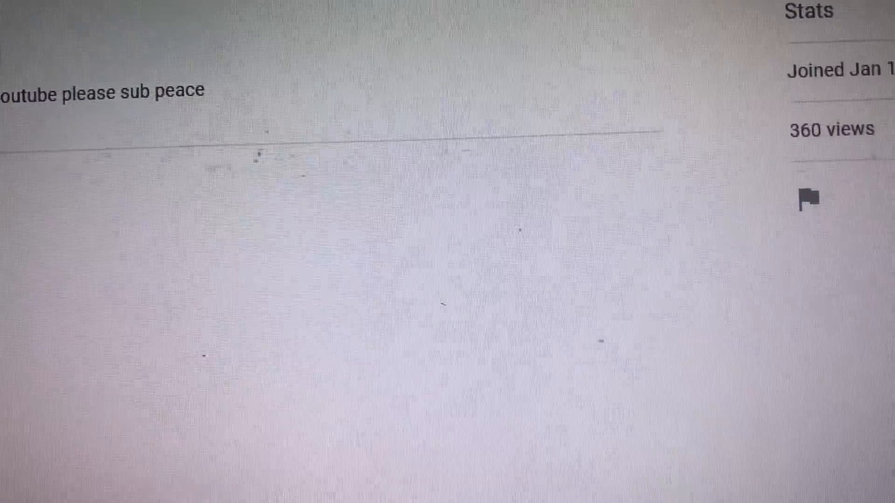
{"action": "scroll", "scroll_direction": "down", "scroll_amount": 3}
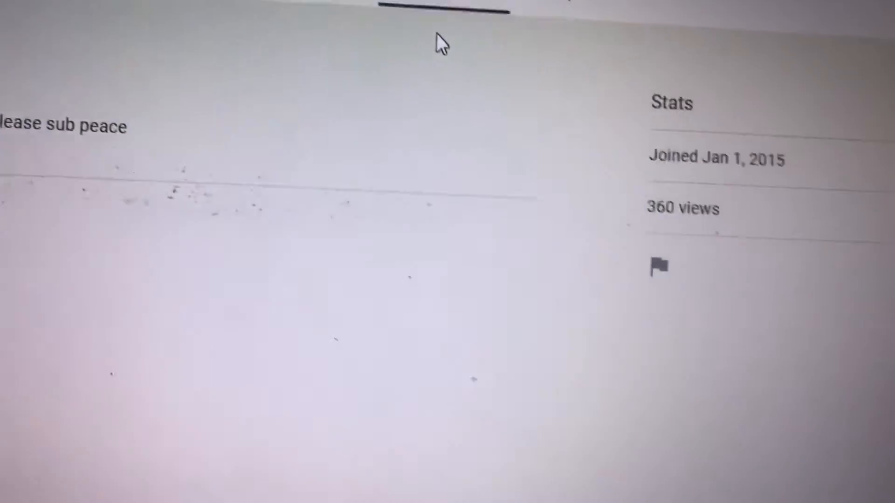
{"action": "scroll", "scroll_direction": "down", "scroll_amount": 3}
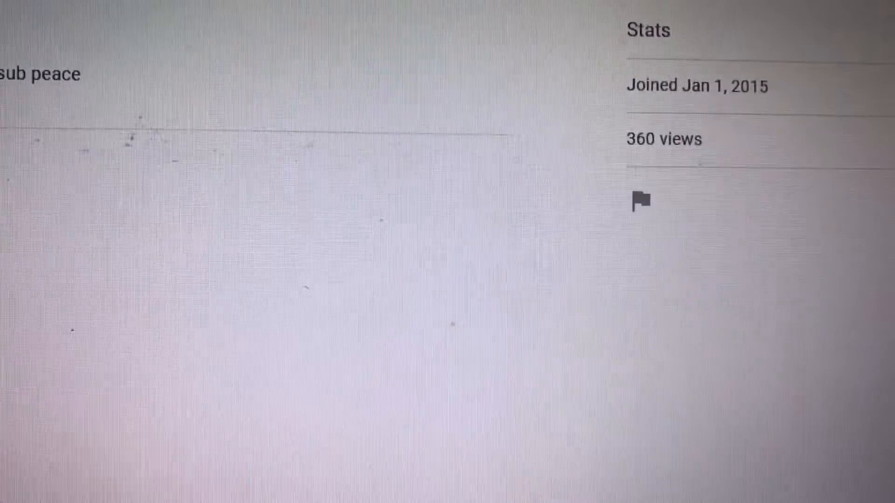